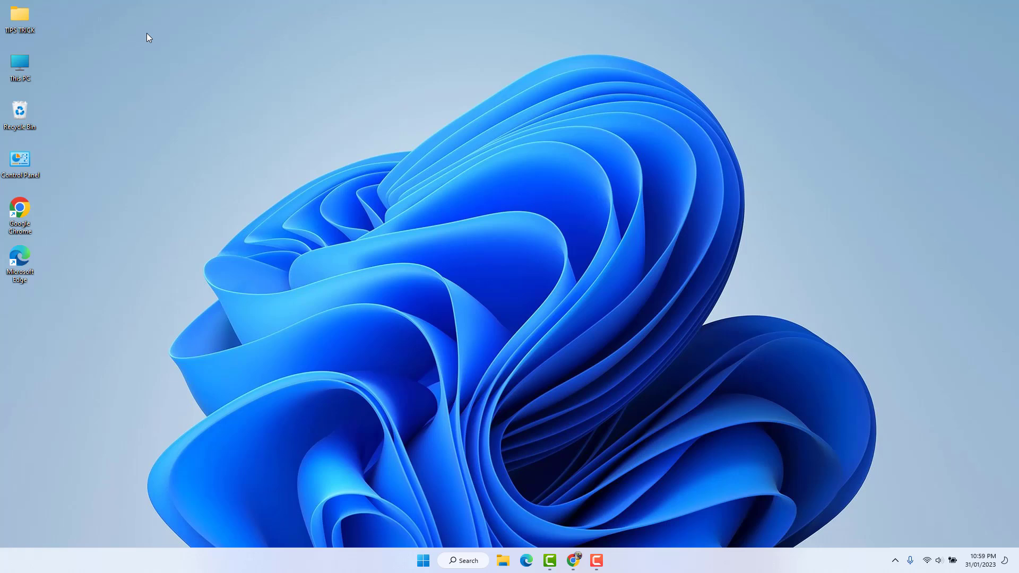
pyautogui.moveTo(418, 37)
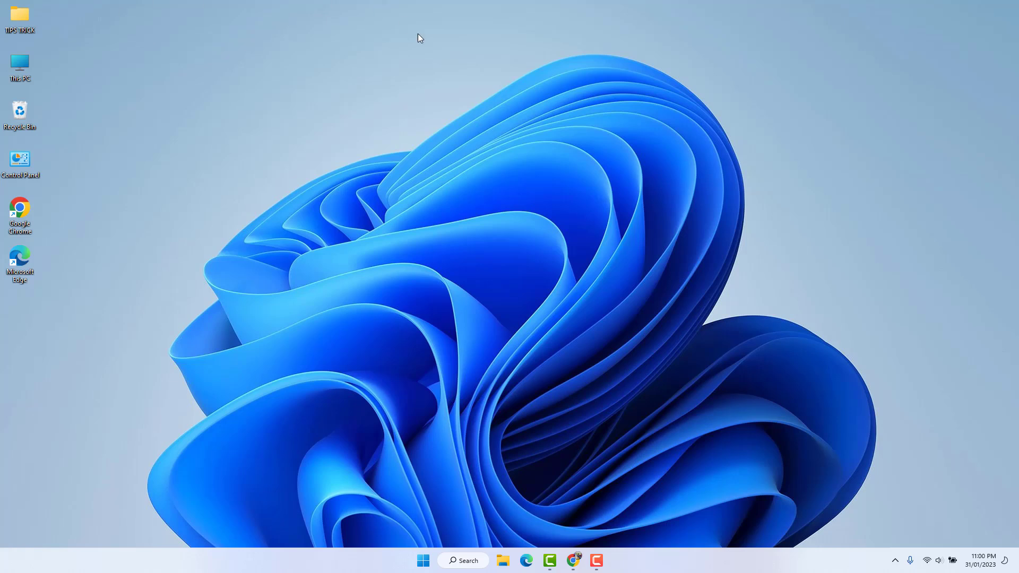
# Search for 'wind' in the taskbar and open Windows Security
pyautogui.click(462, 560)
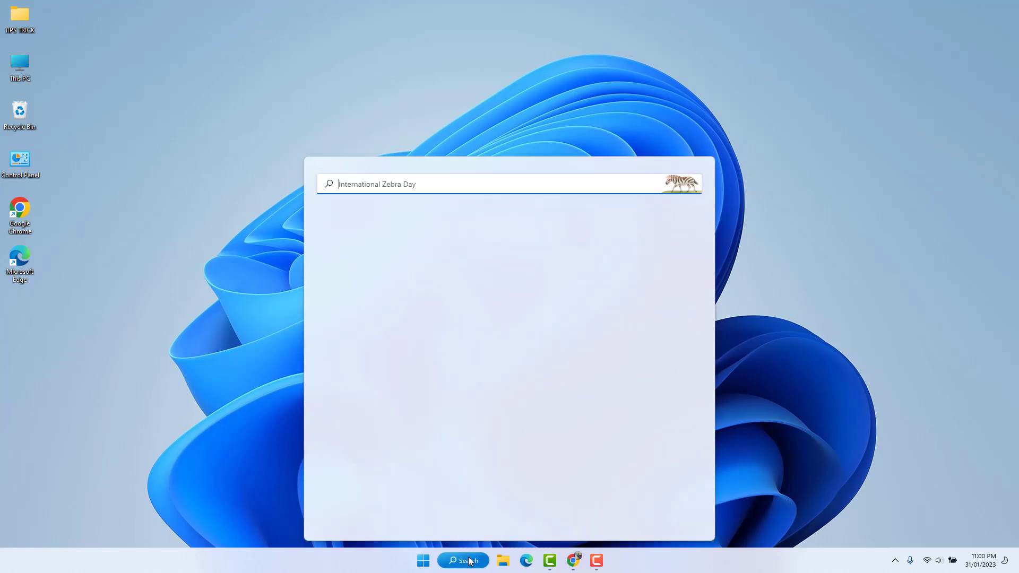
pyautogui.write('wind')
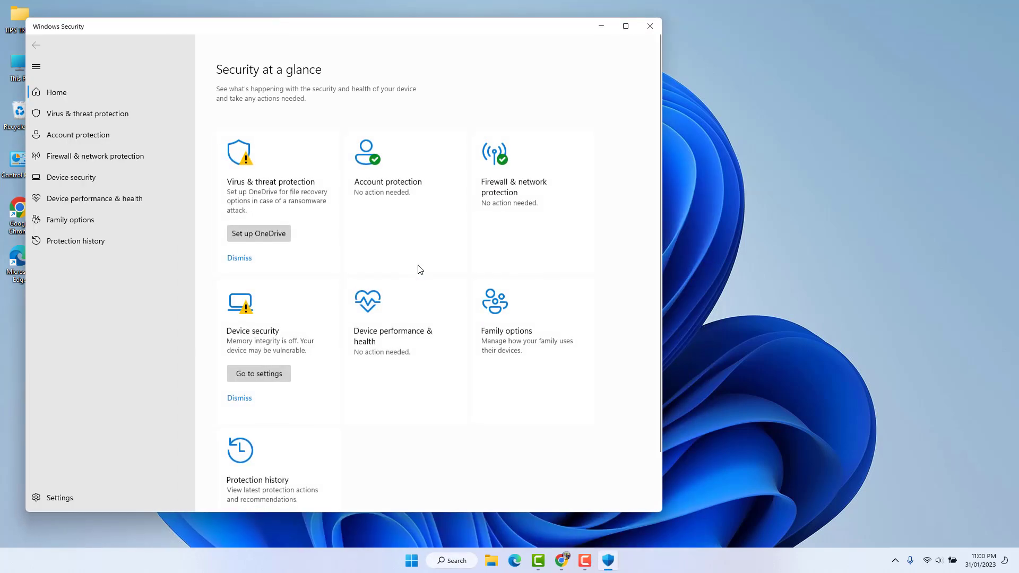
pyautogui.moveTo(183, 53)
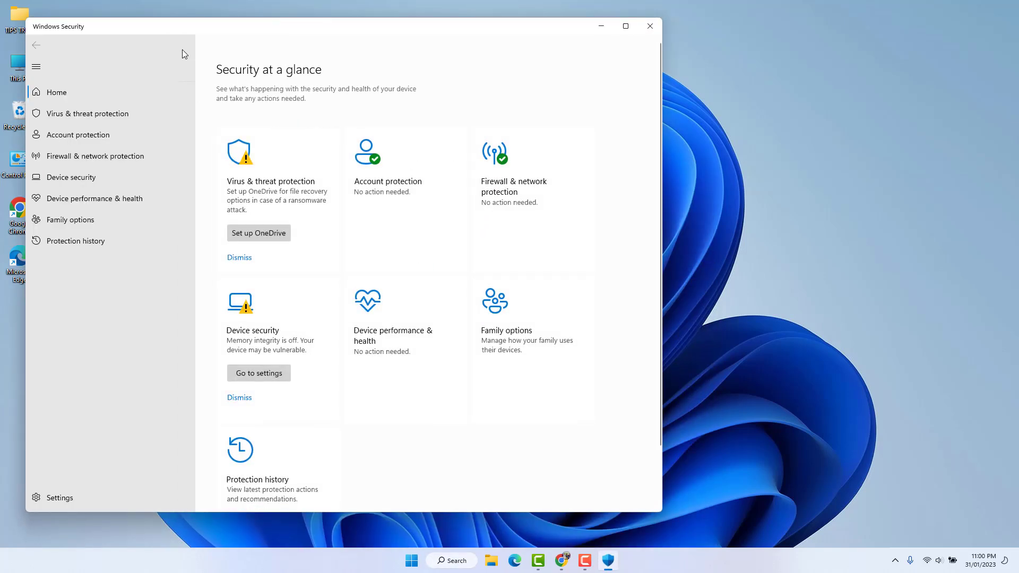
pyautogui.moveTo(70, 113)
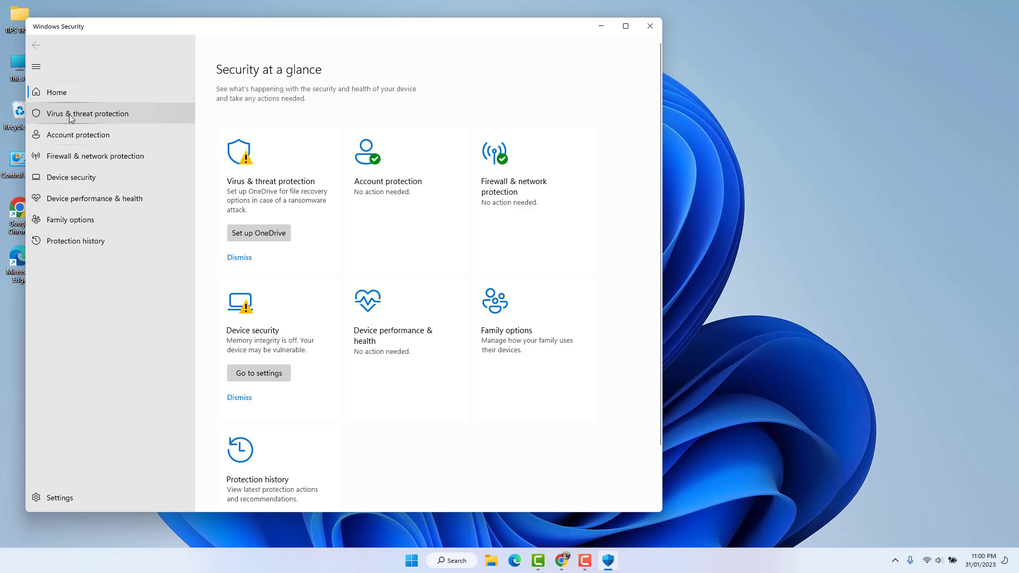
# Go to Virus & threat protection and open its Manage settings page
pyautogui.click(90, 113)
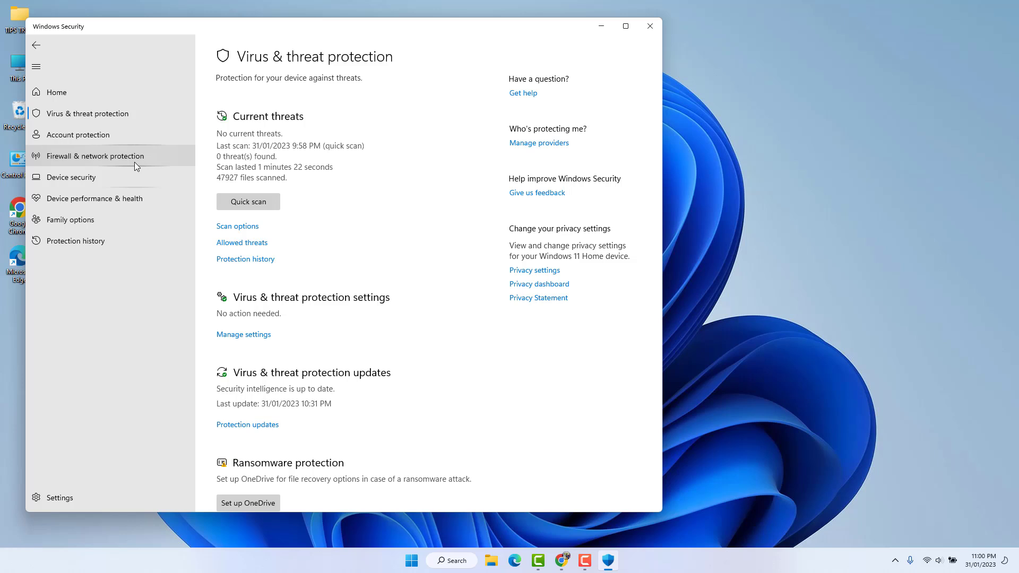
pyautogui.moveTo(336, 280)
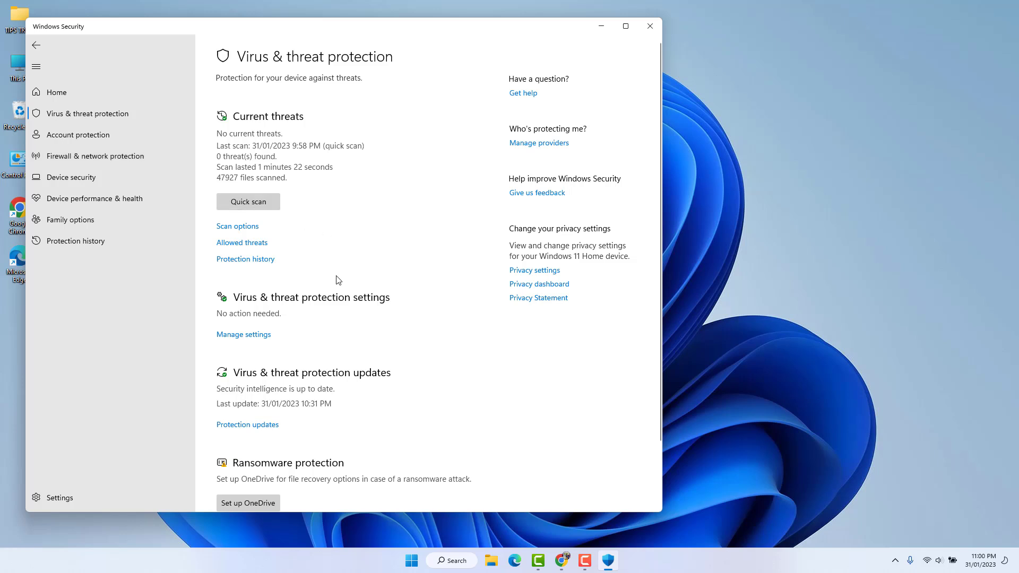
pyautogui.click(244, 334)
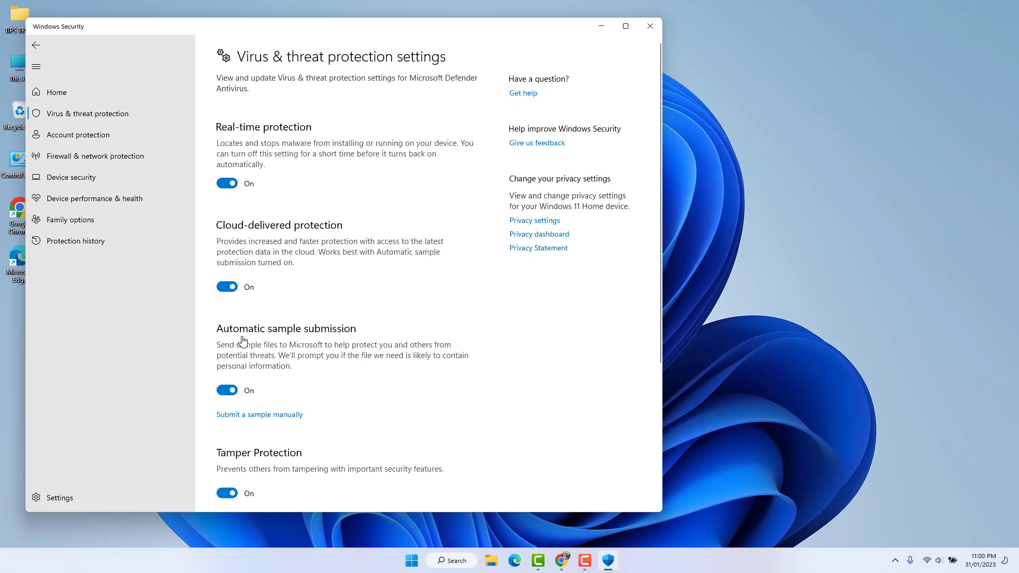
pyautogui.moveTo(453, 286)
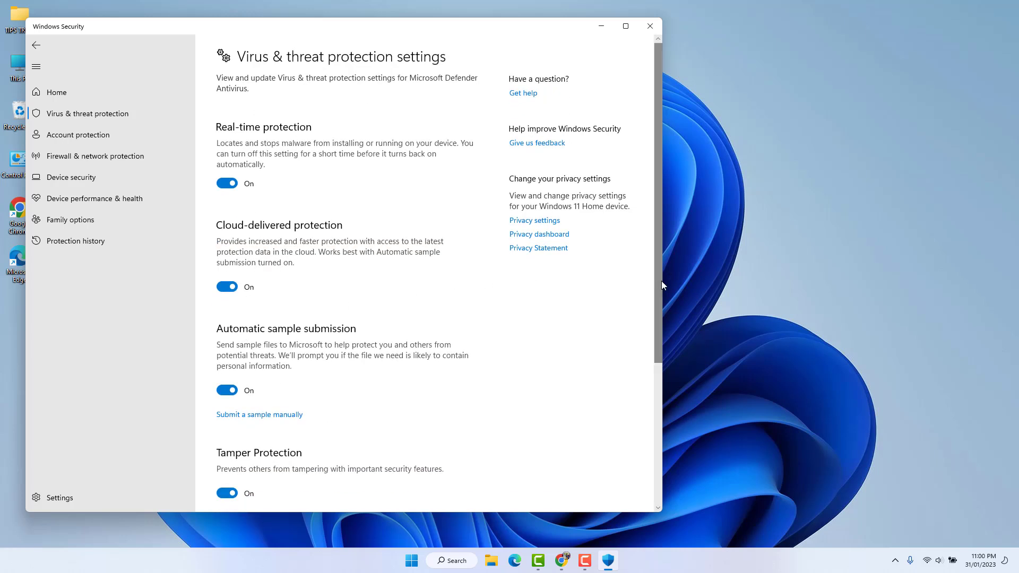
# Toggle Tamper Protection off, dismissing nothing, then back on
pyautogui.scroll(-3)
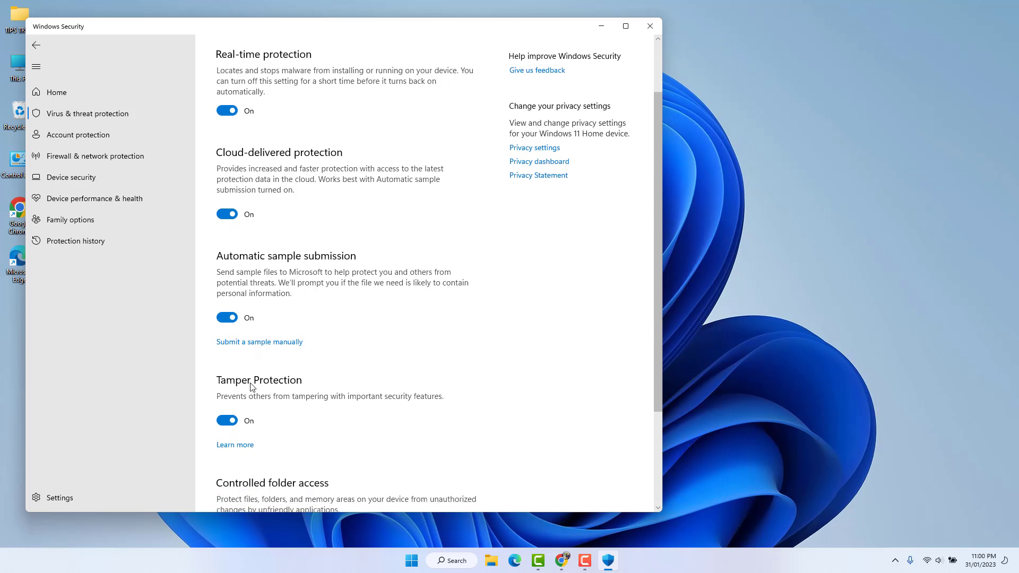
pyautogui.moveTo(315, 386)
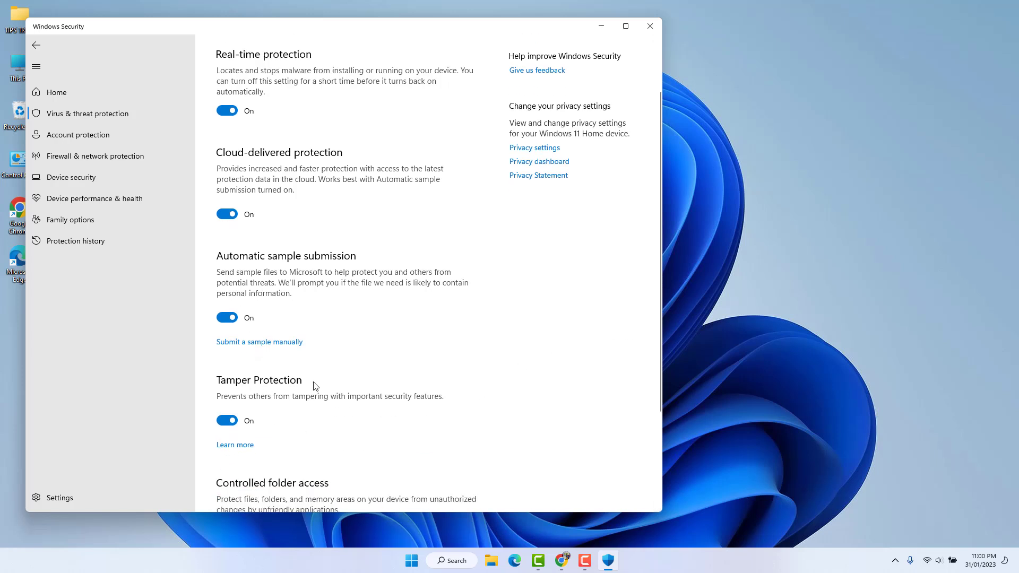
pyautogui.moveTo(319, 381)
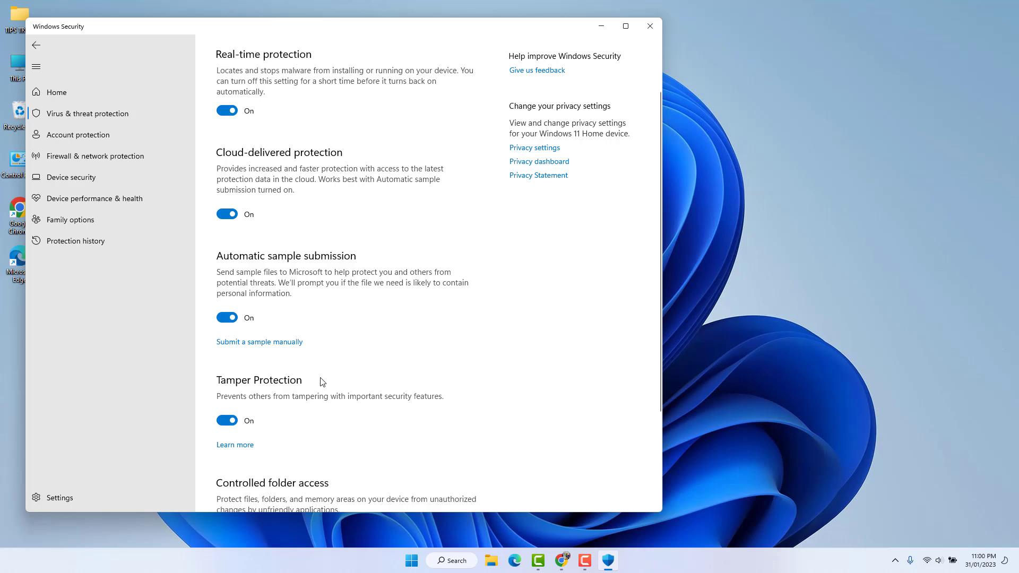
pyautogui.moveTo(198, 436)
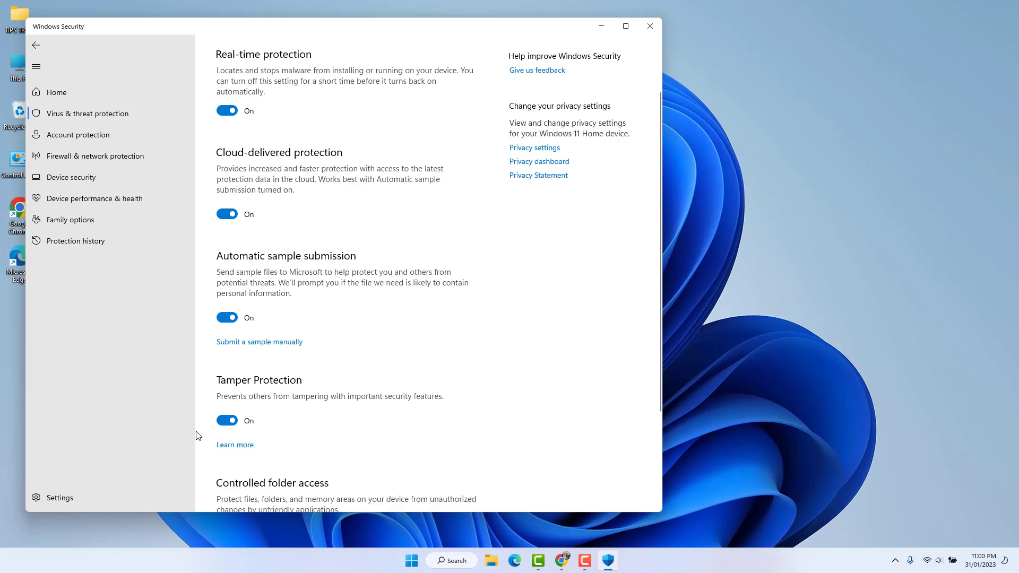
pyautogui.click(227, 420)
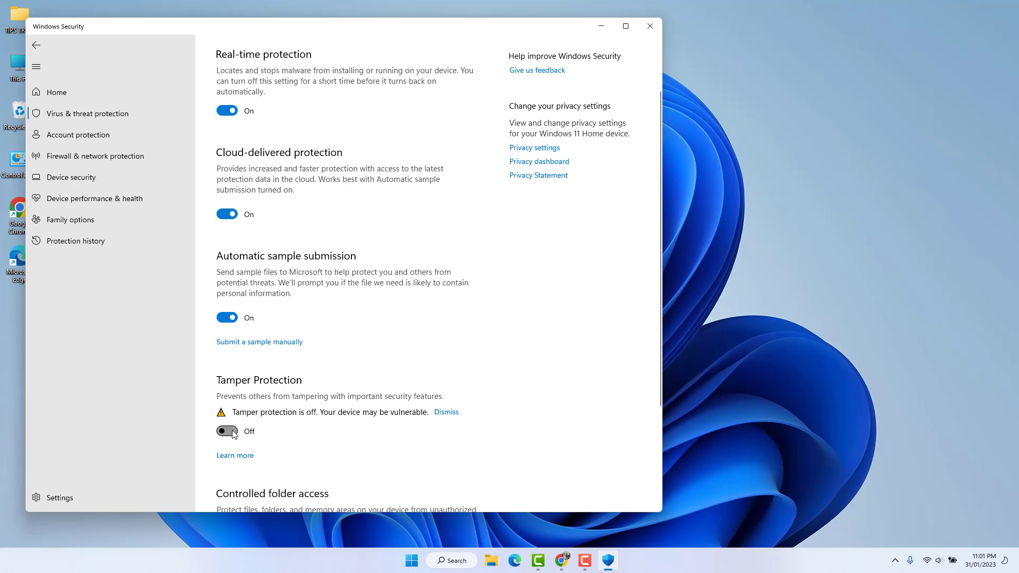
pyautogui.click(227, 432)
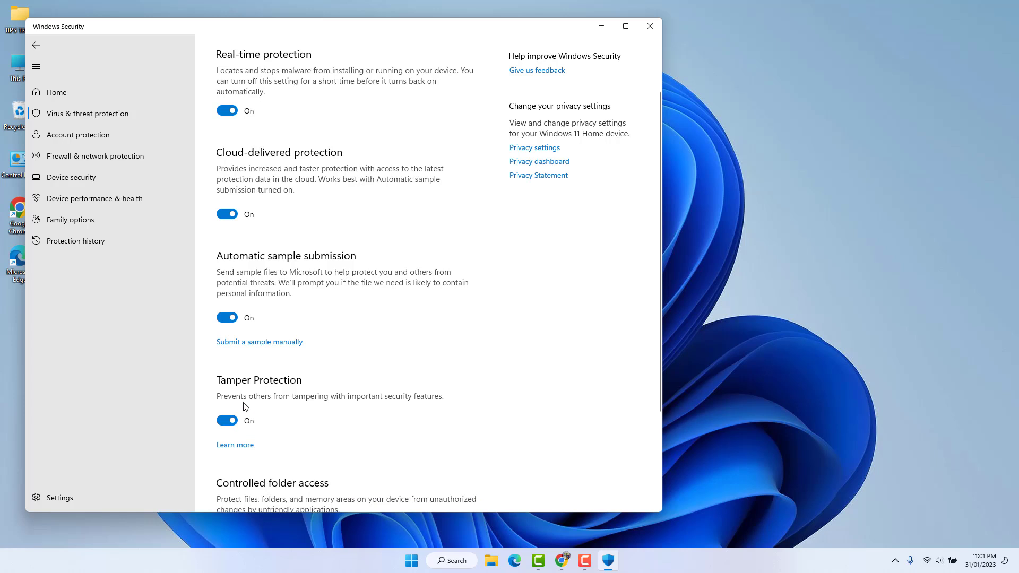